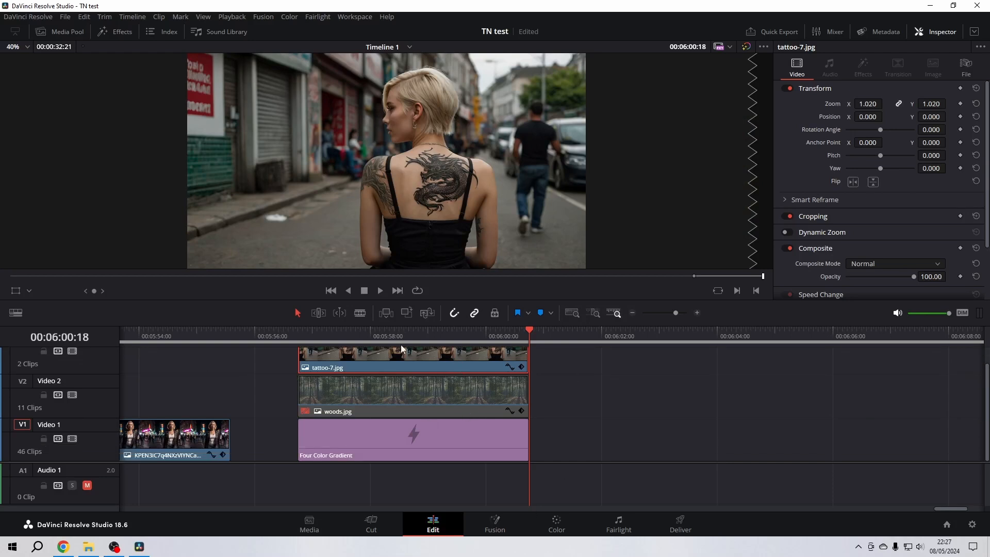
Inspect the stacked clips: the Four Color Gradient, the tattoo image and the woods.jpg forest clip.
left_click(416, 330)
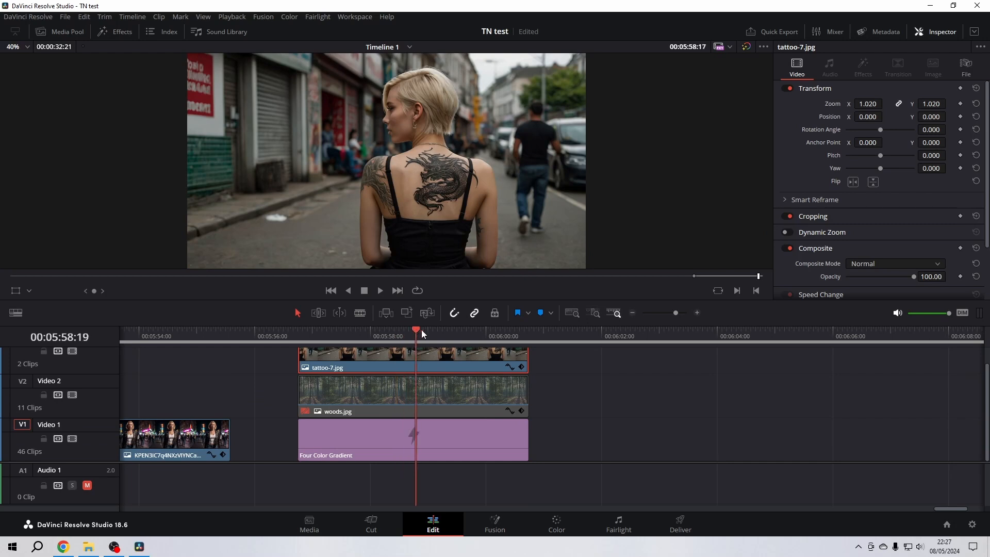
left_click(392, 396)
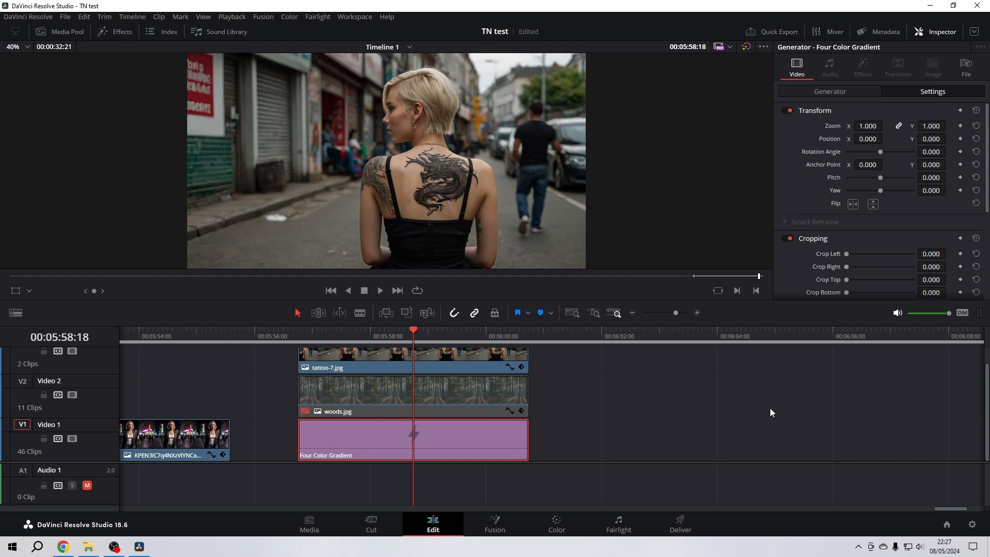
left_click(414, 369)
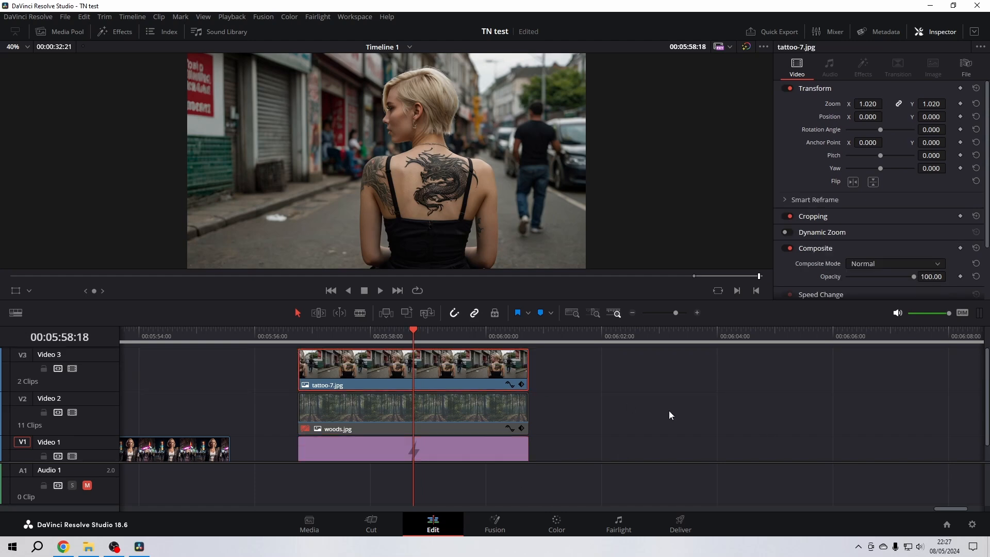
left_click(413, 411)
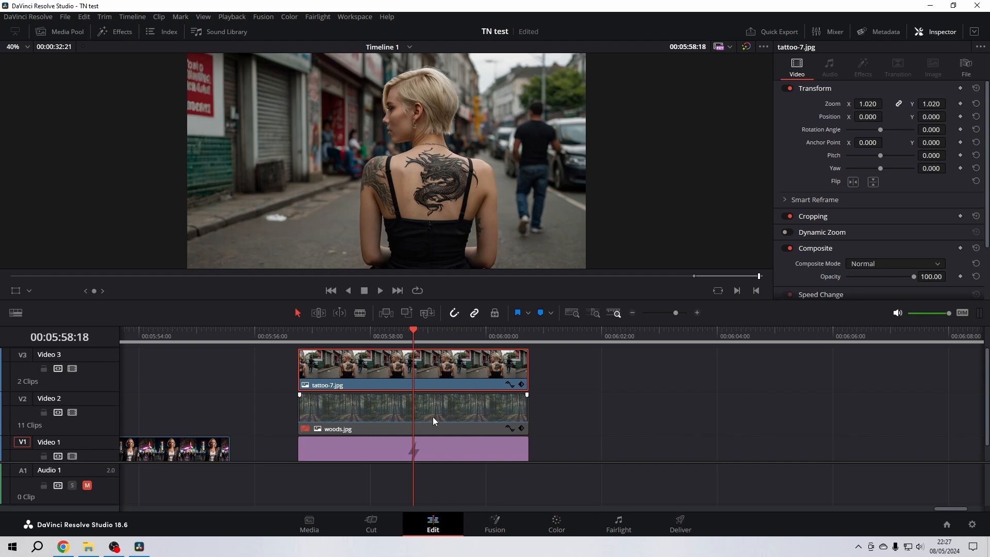
left_click(413, 414)
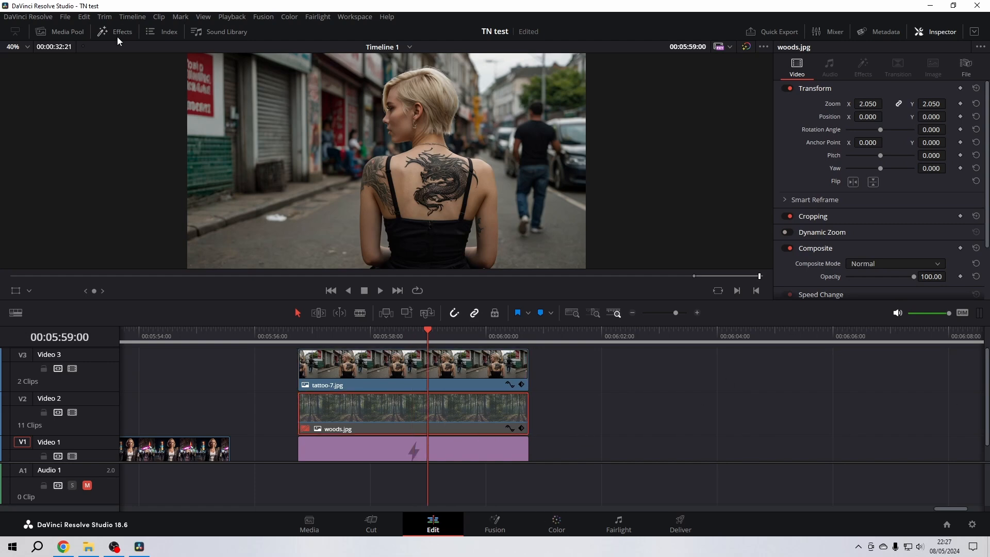
Add the Resolve FX Depth Map effect to the tattoo-7.jpg clip on Video 3.
left_click(122, 32)
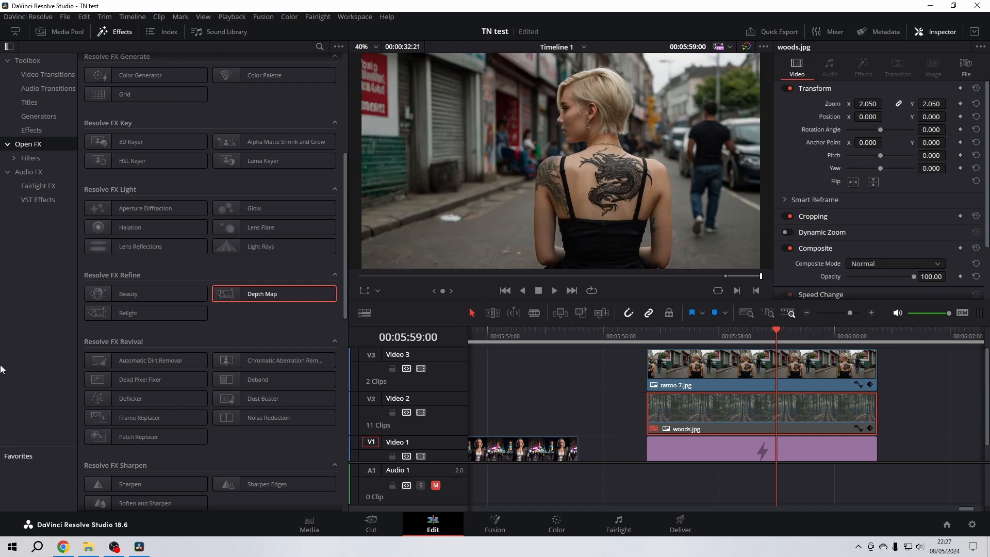
left_click(761, 362)
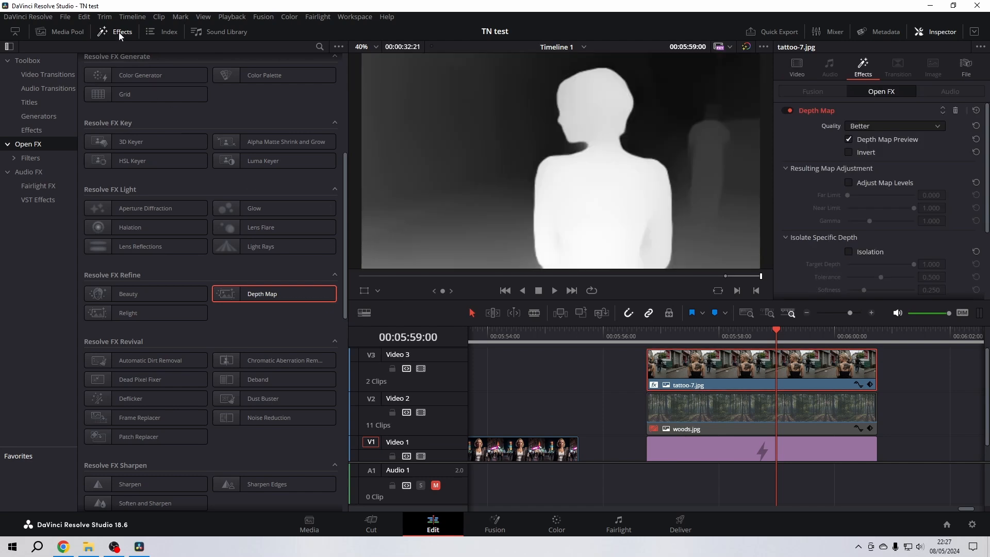
Close the Effects library and toggle the Depth Map Preview off and back on.
left_click(114, 32)
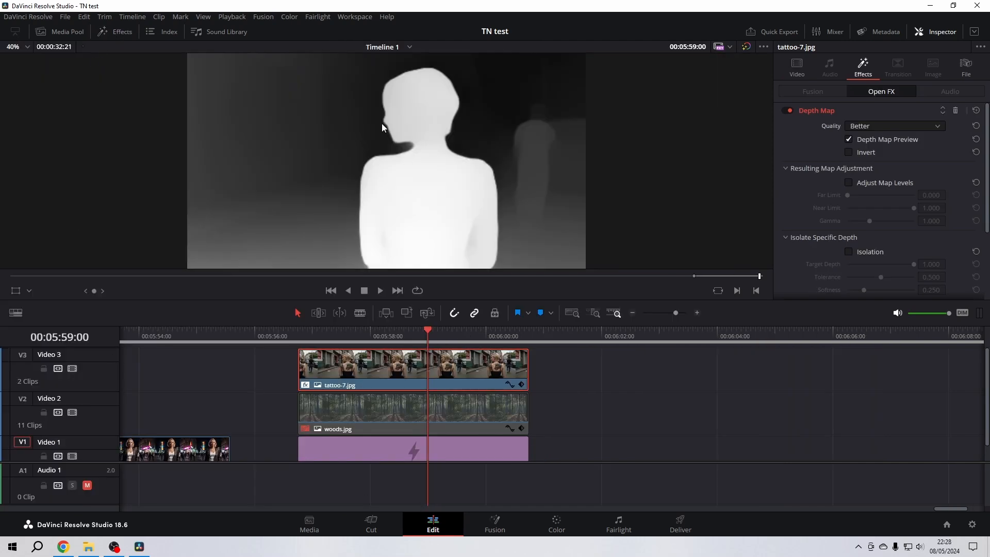
mouse_move(429, 181)
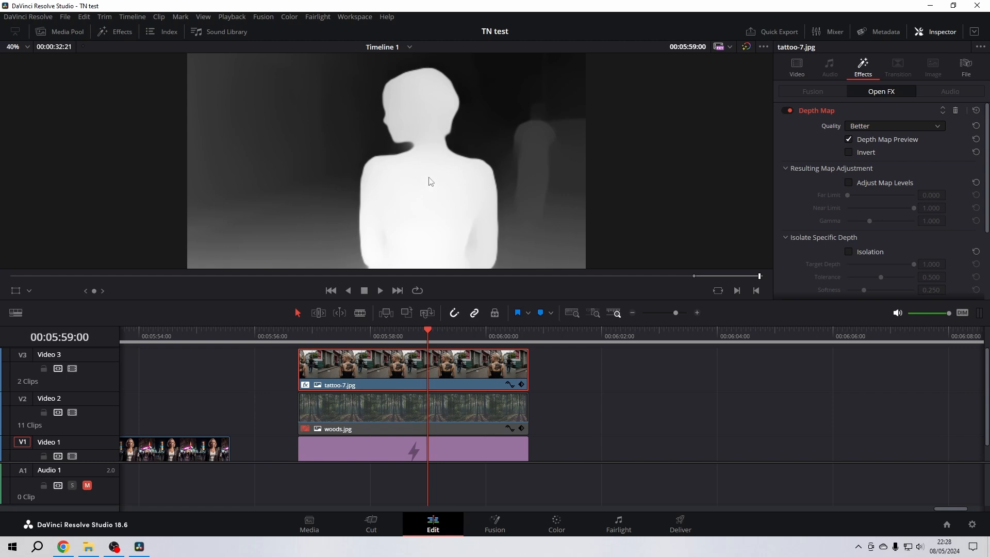
mouse_move(441, 187)
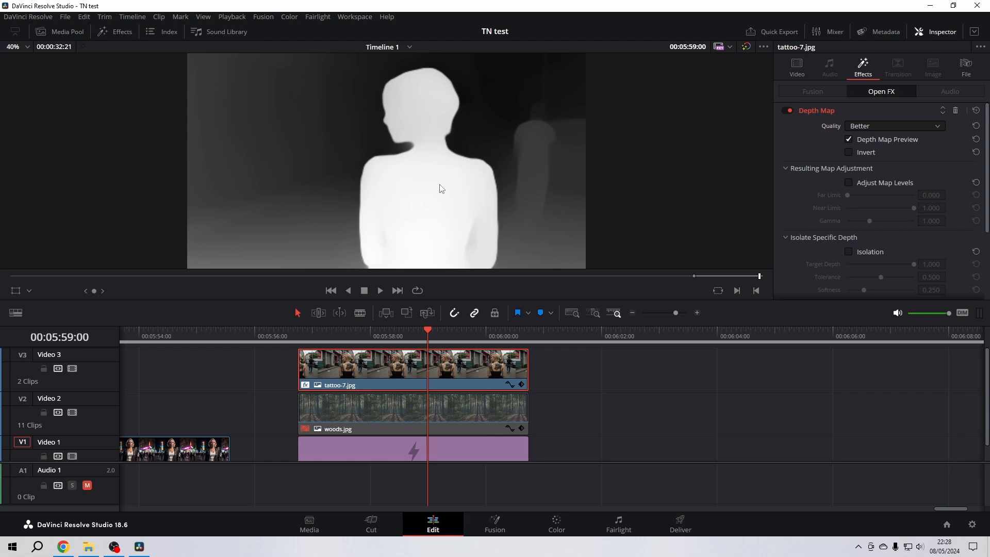
mouse_move(866, 142)
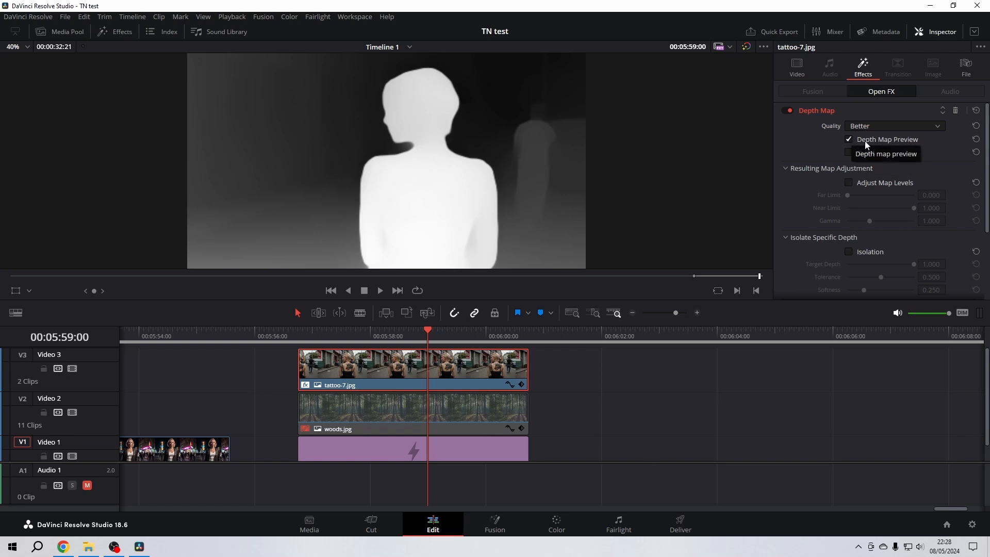
mouse_move(910, 145)
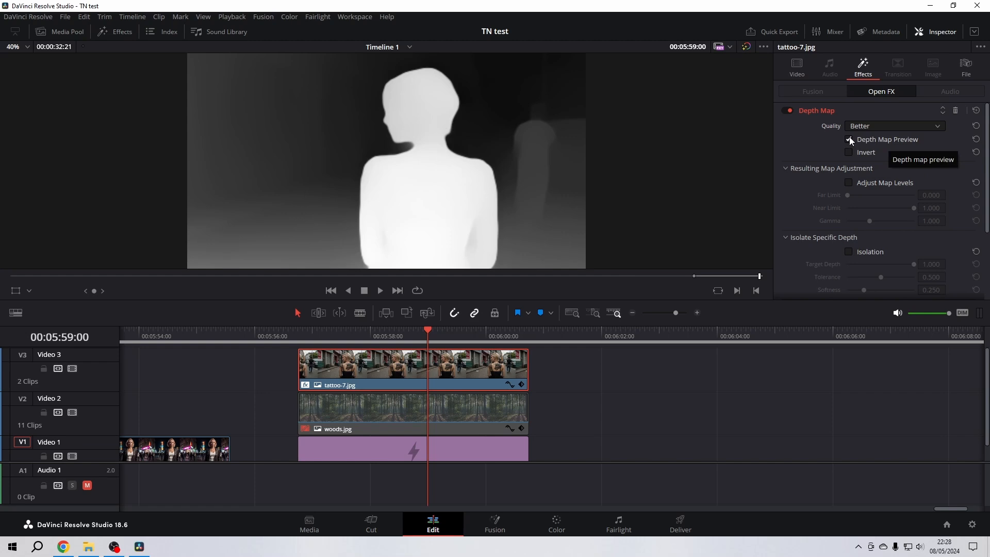
left_click(849, 140)
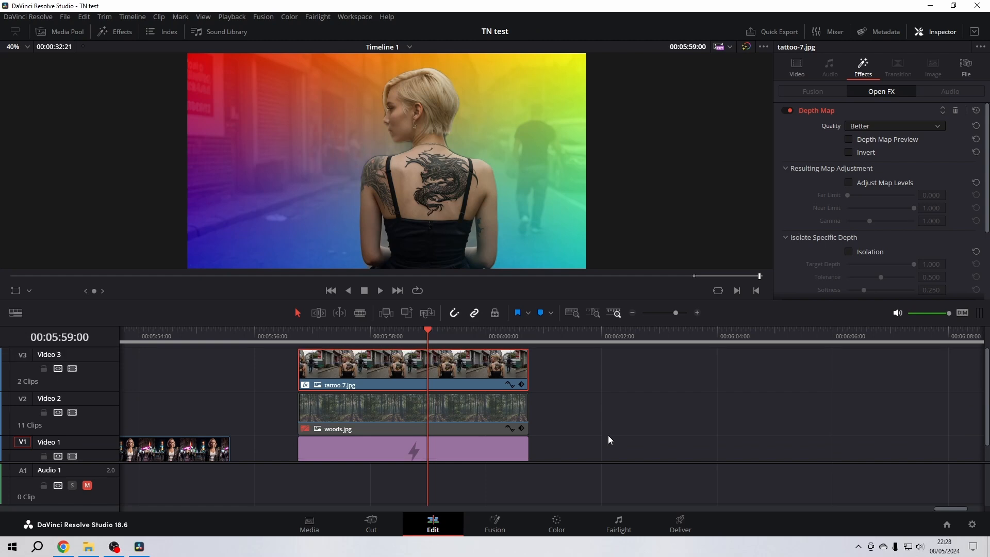
left_click(849, 139)
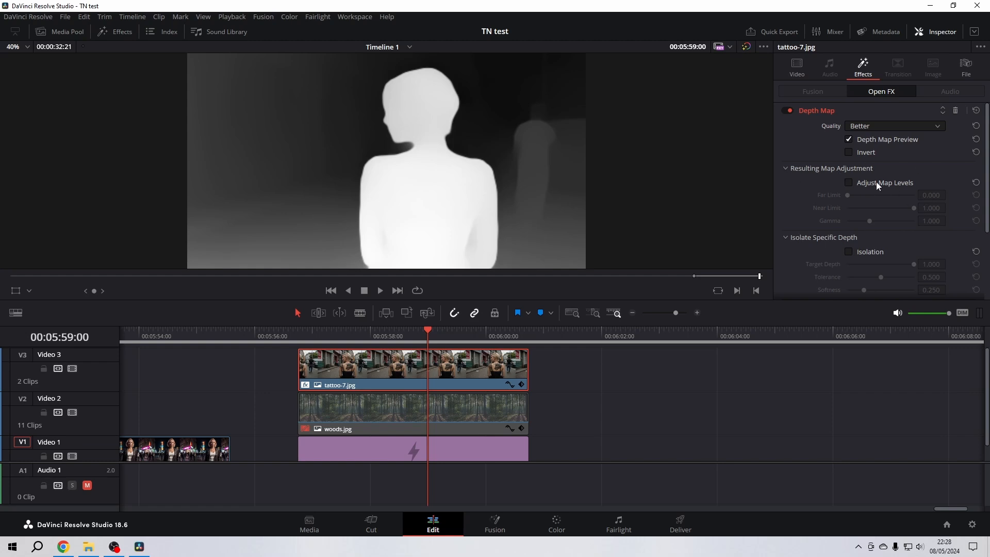
Enable Adjust Map Levels with gamma about 1.8 and turn off the preview to see the cutout.
left_click(848, 183)
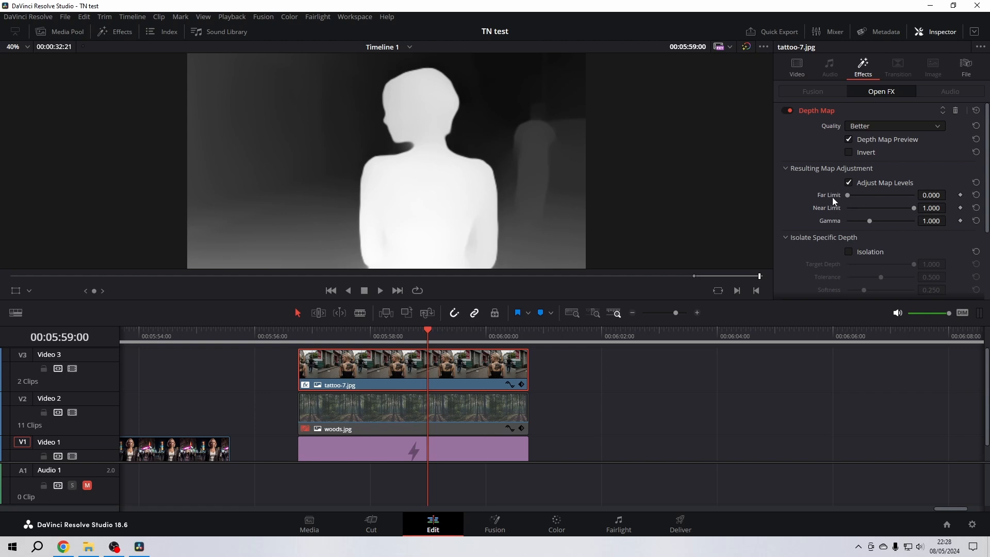
mouse_move(827, 212)
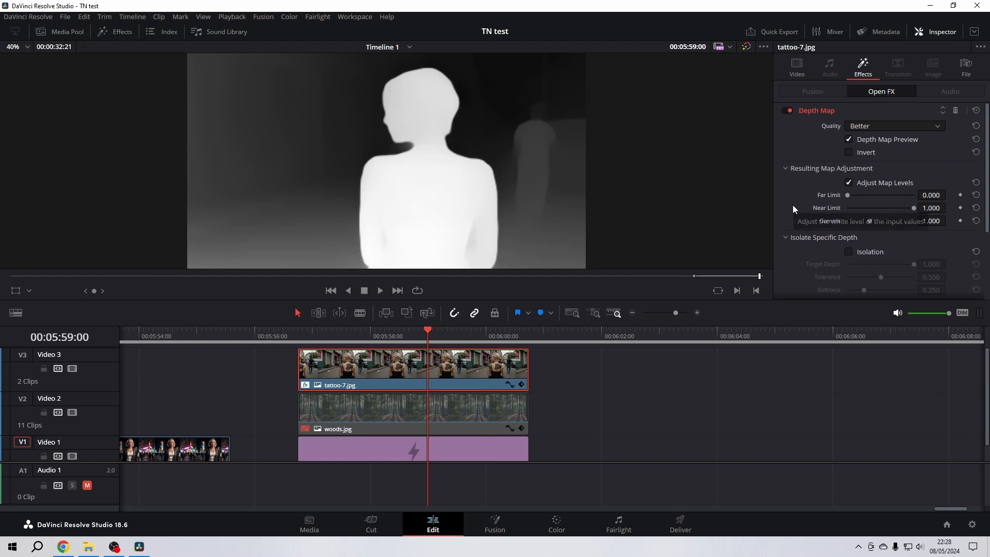
mouse_move(820, 227)
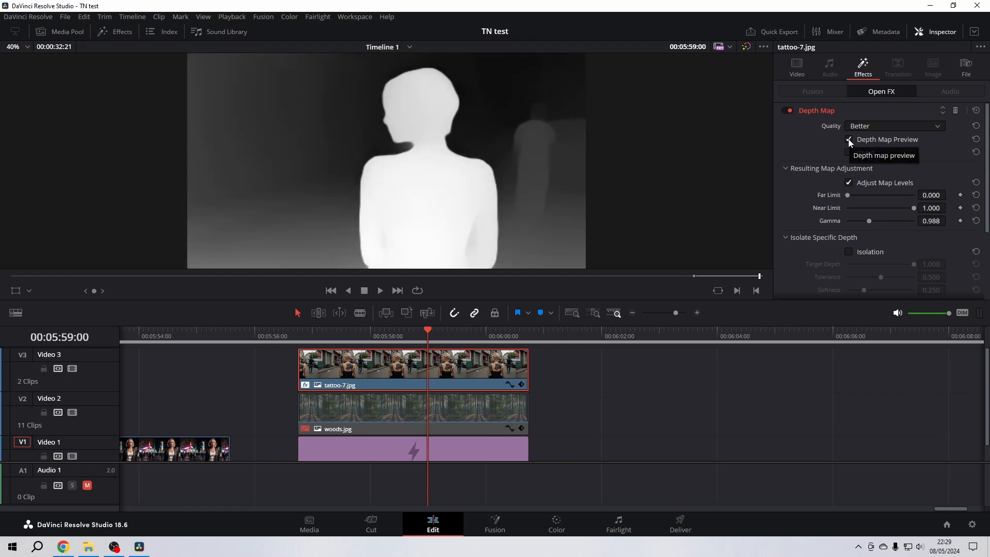
left_click(848, 139)
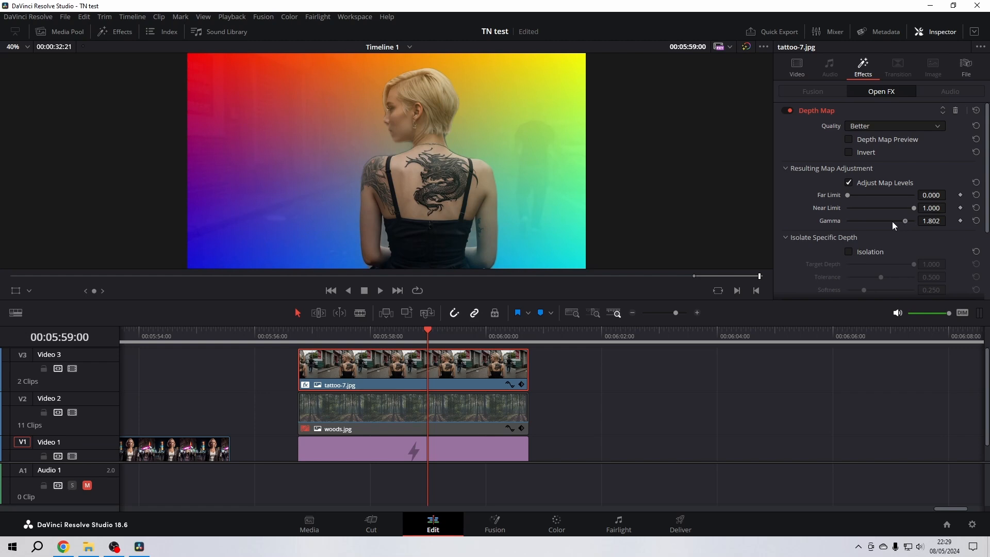
Tune near limit to 0.830 and gamma to 1.151, toggling the preview to check the cutout.
left_click(848, 139)
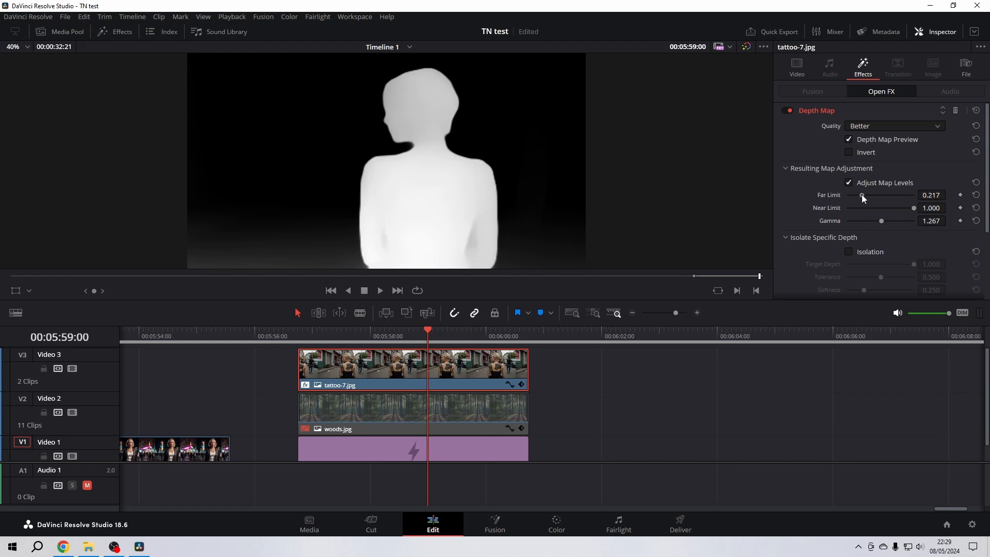
left_click(848, 139)
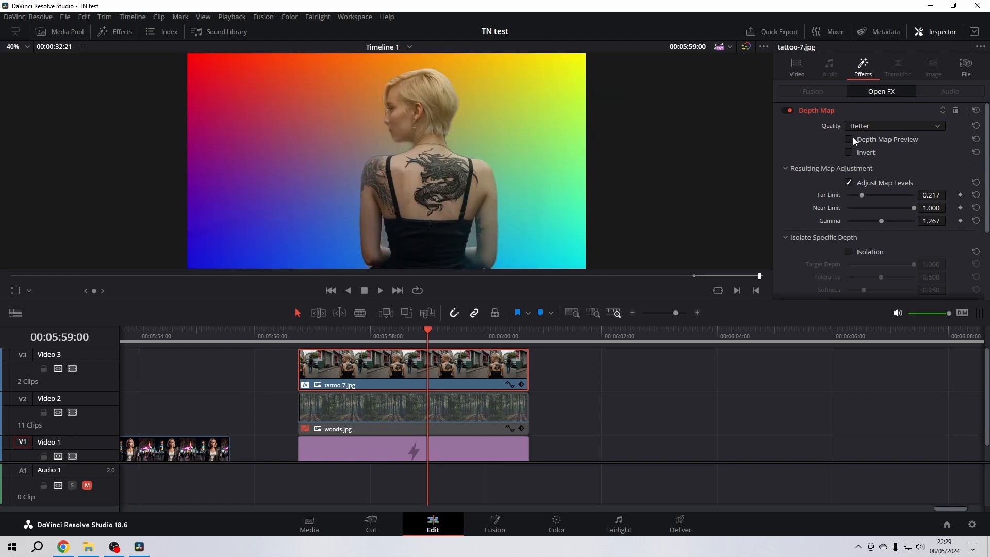
left_click(849, 139)
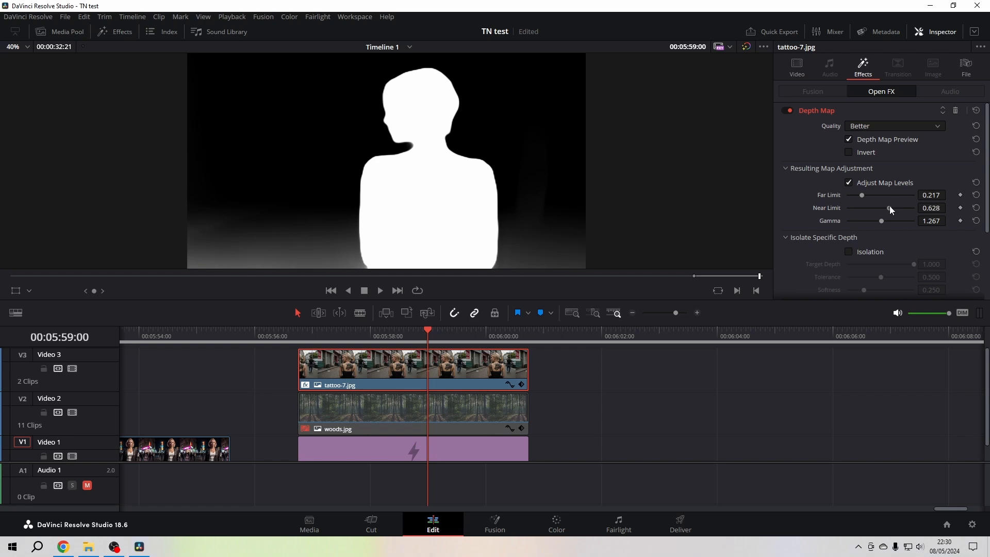
left_click(848, 139)
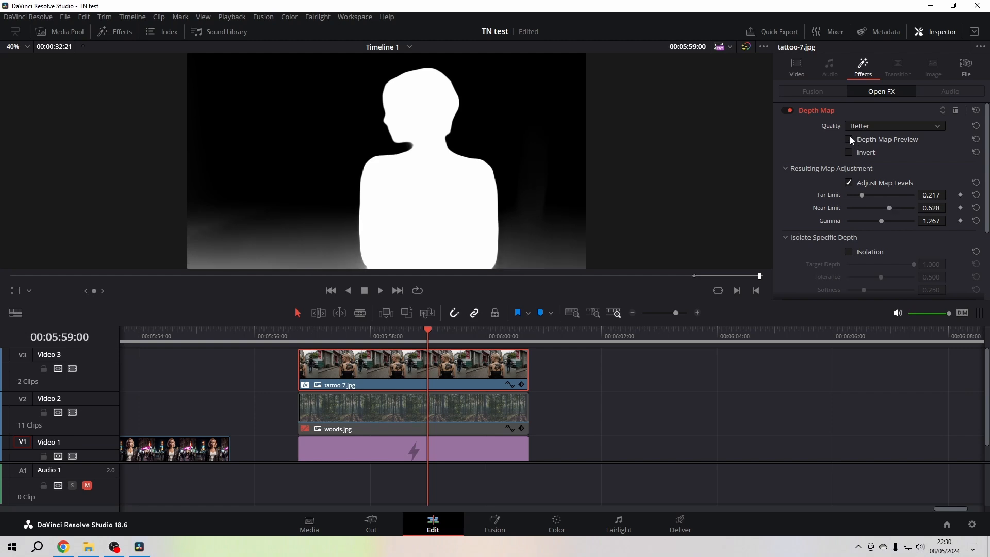
left_click(848, 139)
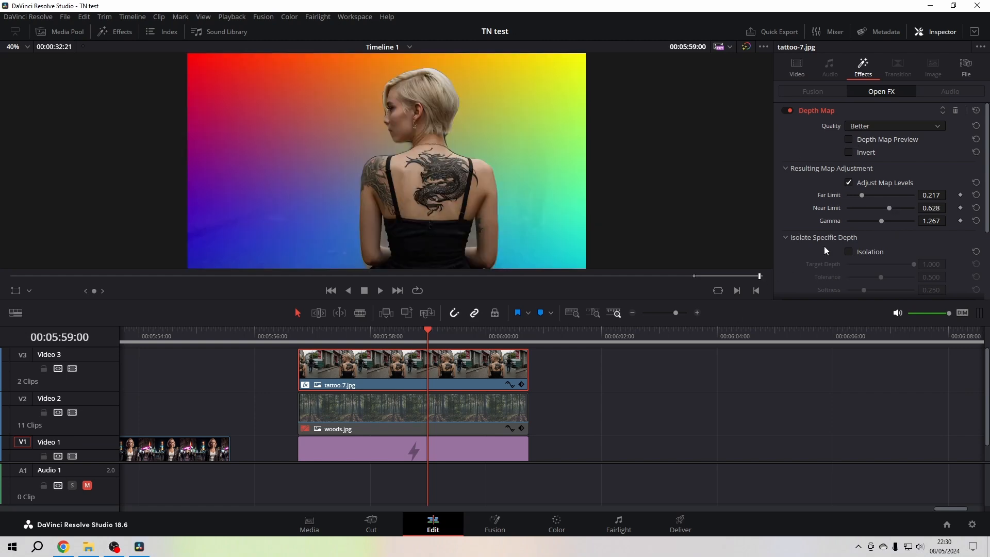
mouse_move(892, 211)
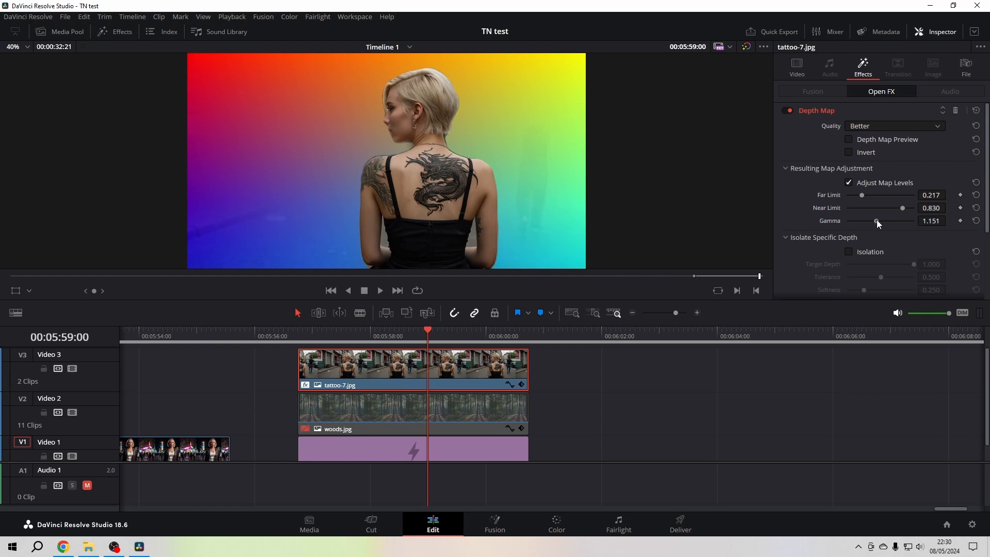
Enable depth Isolation (target 0.82, tolerance 0.74) and compare with map level adjustment off and on.
scroll("down", 3)
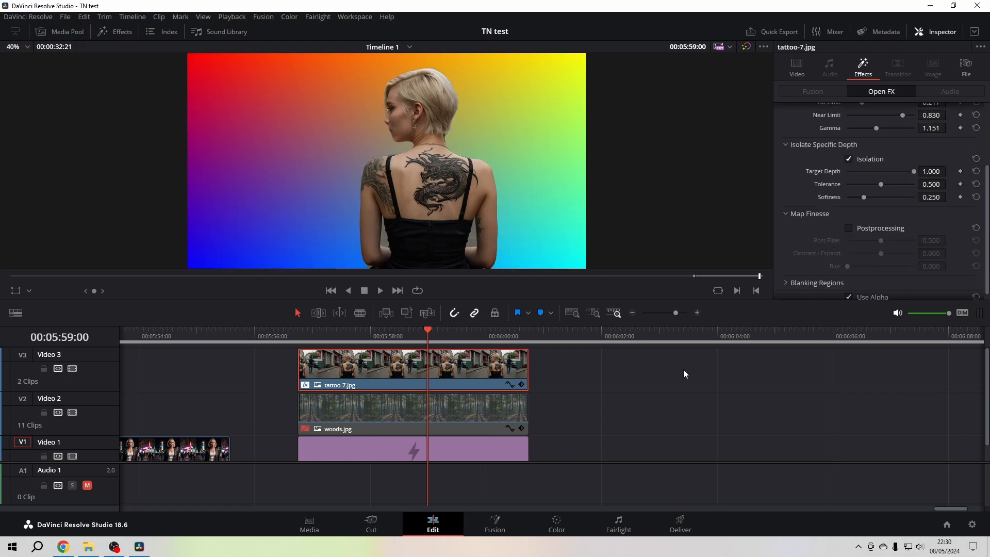
scroll("up", 3)
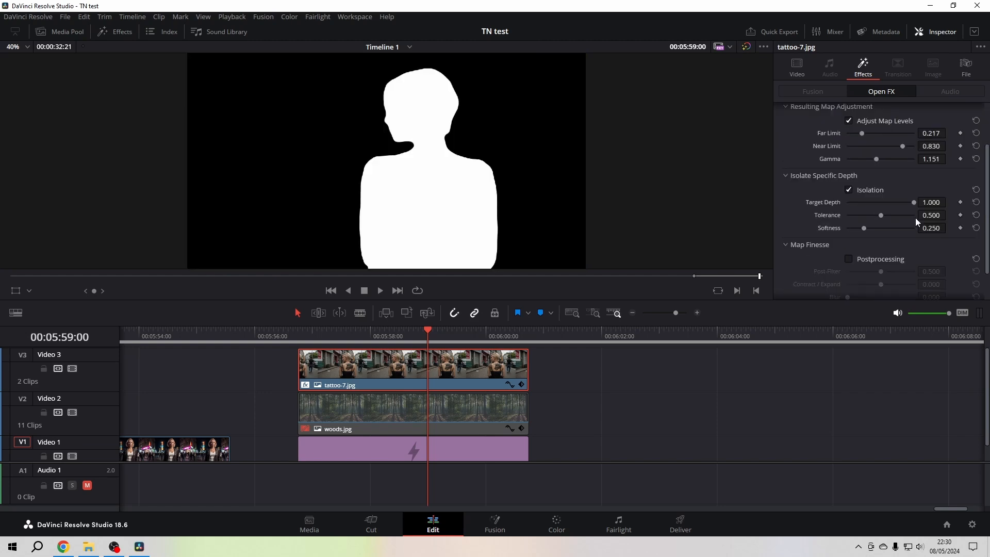
mouse_move(914, 204)
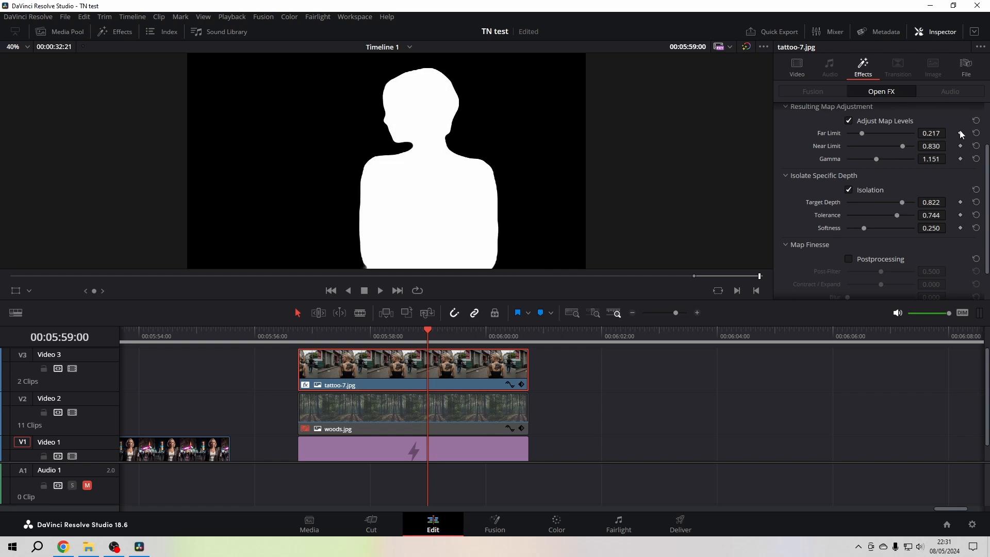
left_click(849, 120)
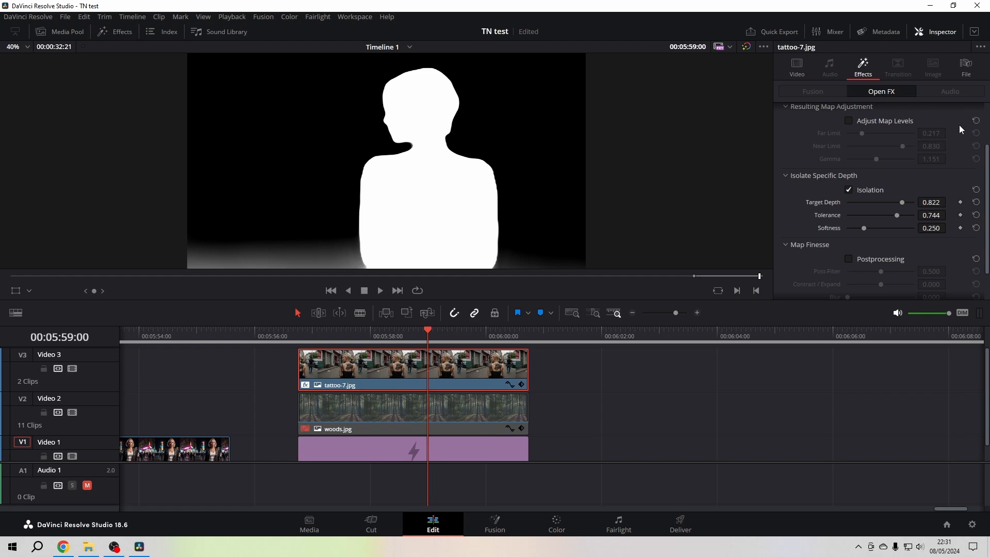
left_click(849, 121)
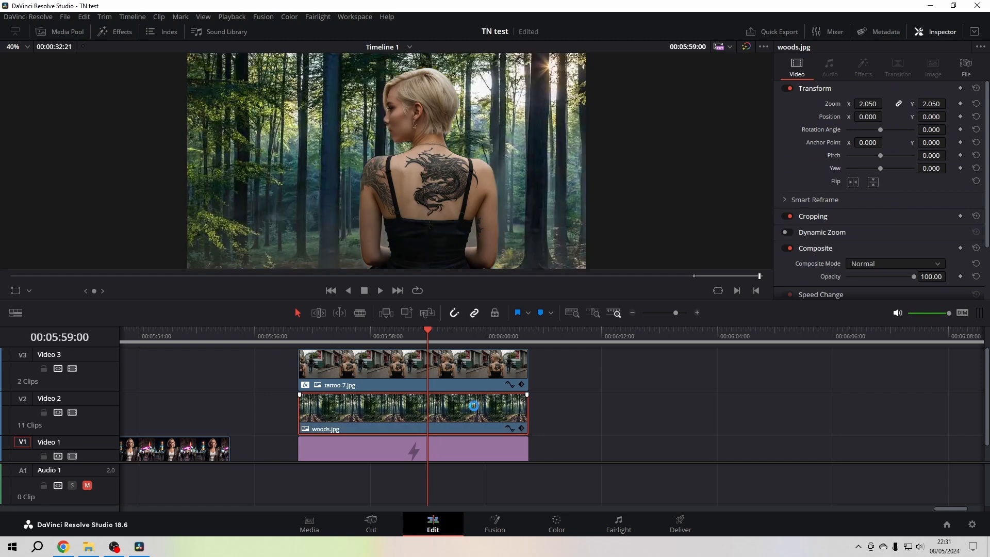
Turn on Map Finesse postprocessing on the tattoo clip's depth map, post-filter at 0.5.
left_click(463, 375)
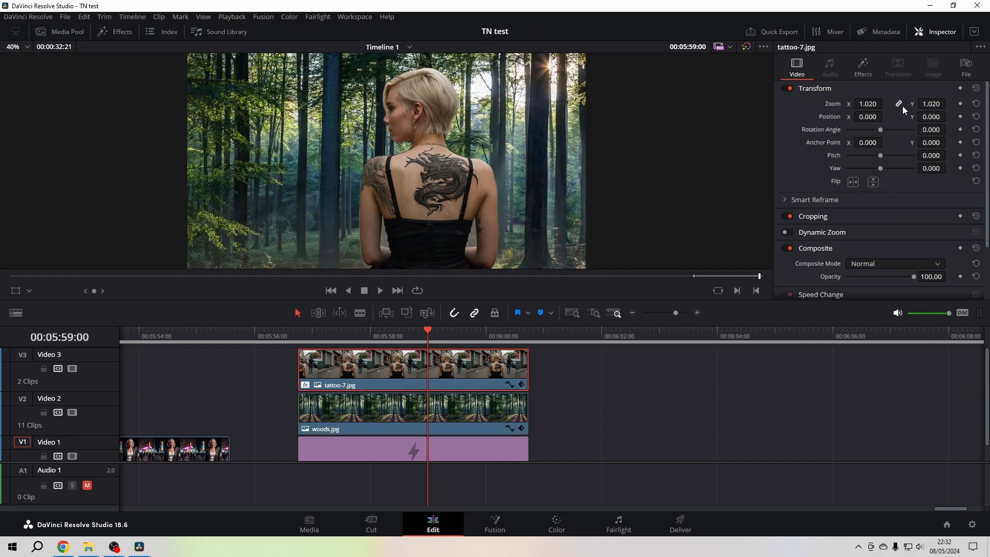
left_click(862, 66)
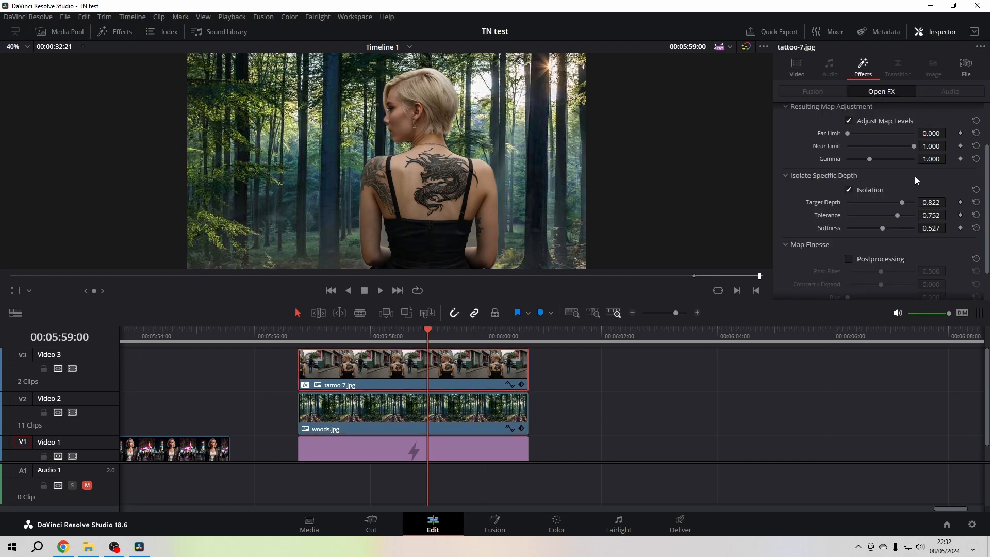
scroll("up", 3)
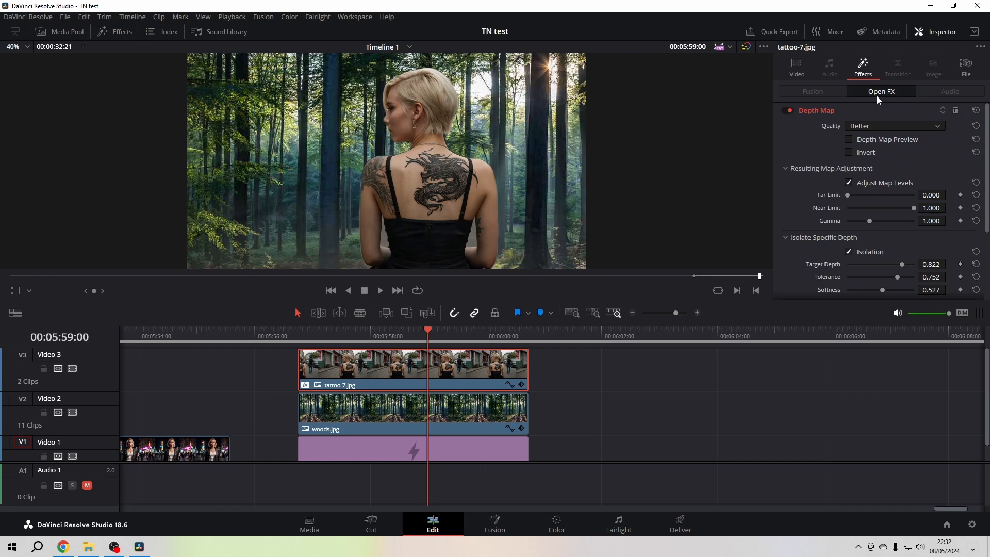
mouse_move(907, 251)
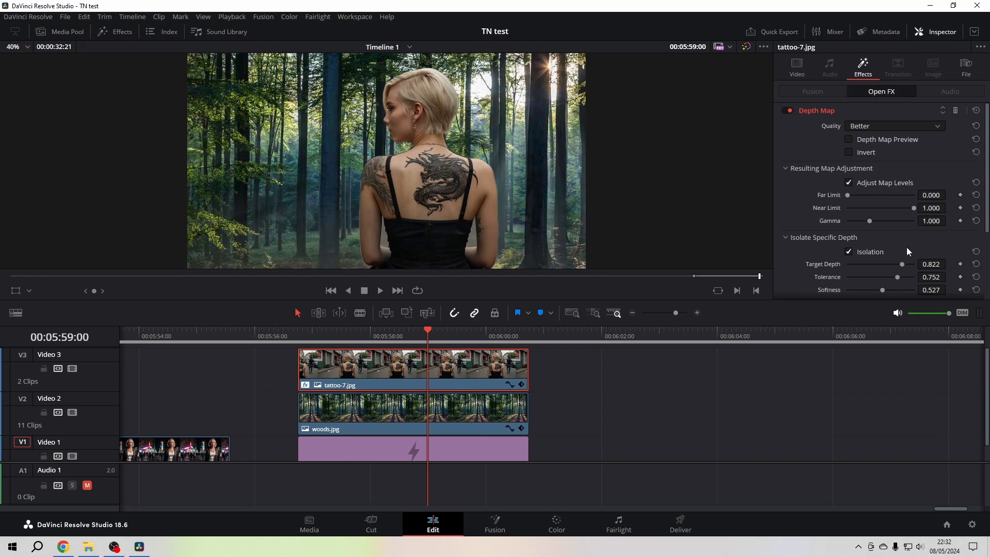
scroll("down", 3)
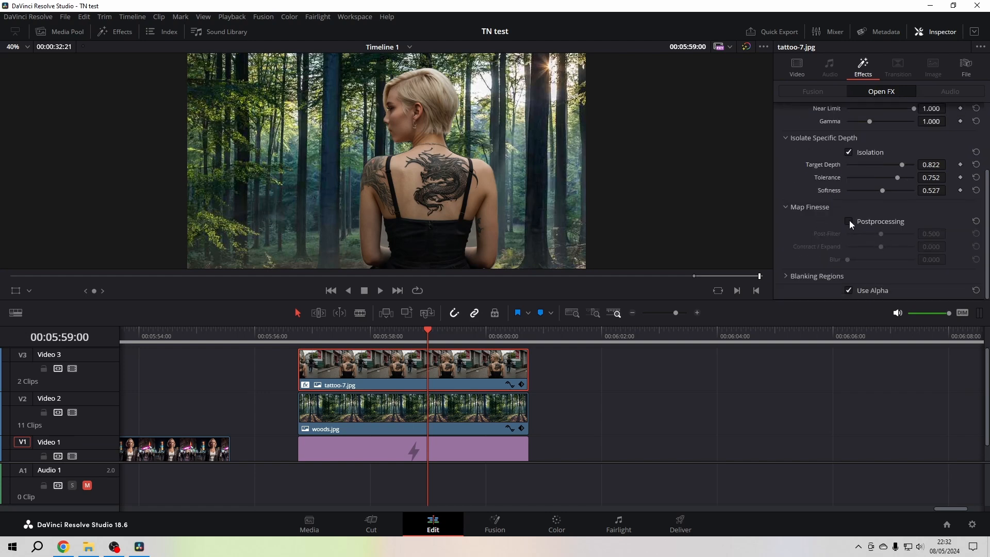
mouse_move(877, 229)
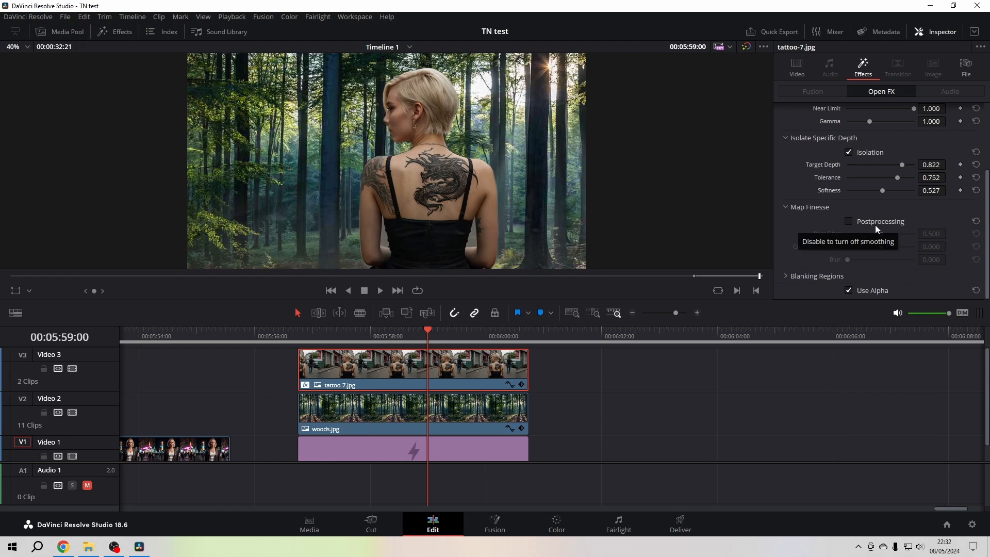
left_click(849, 221)
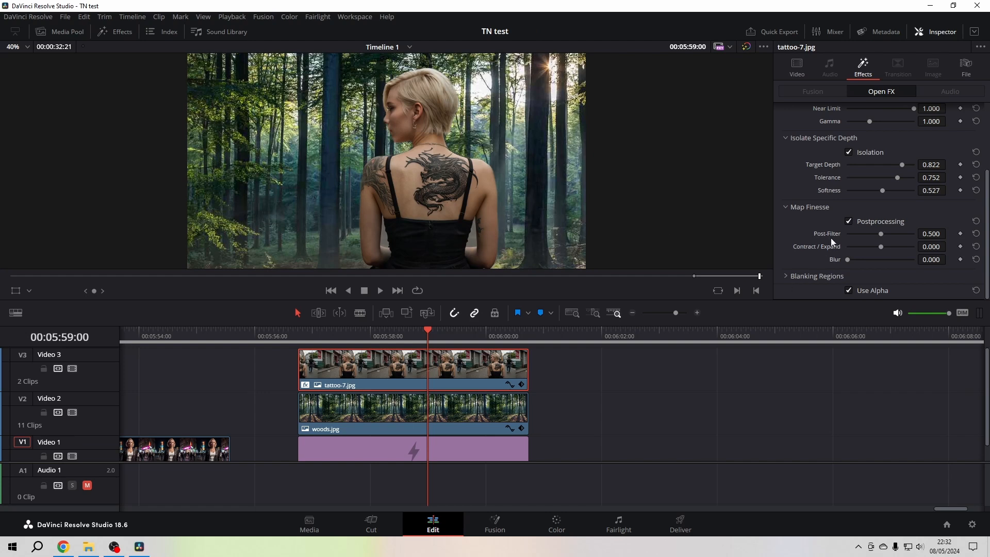
left_click(848, 221)
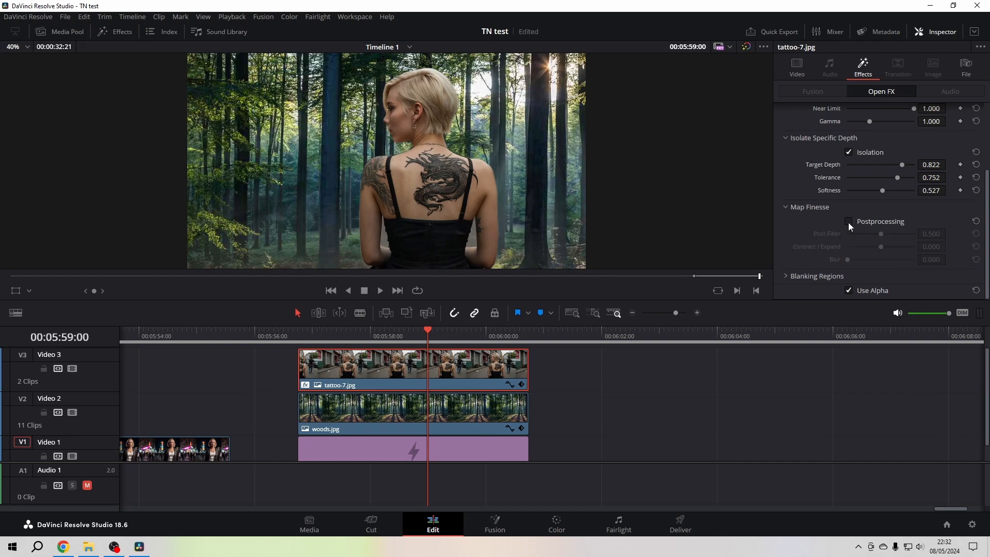
left_click(848, 221)
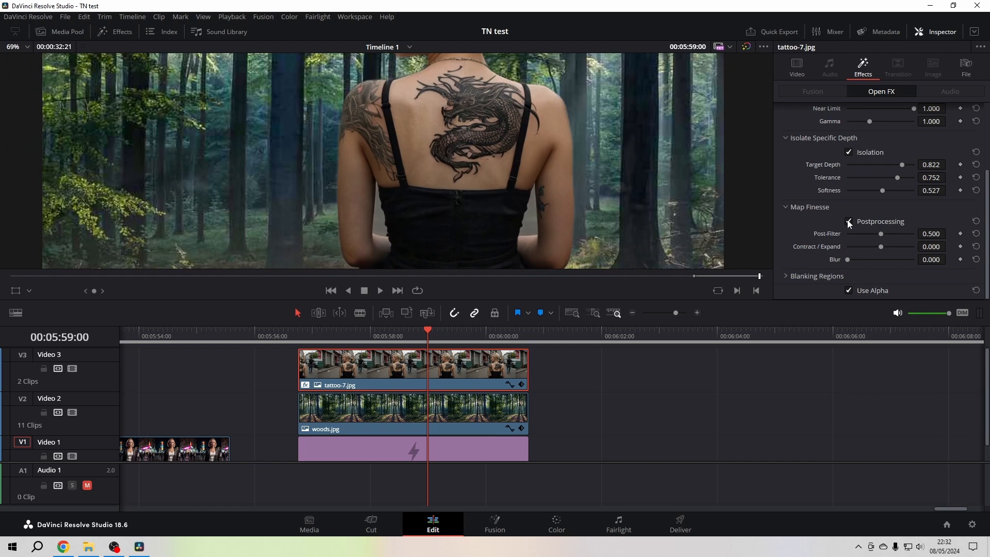
left_click(848, 223)
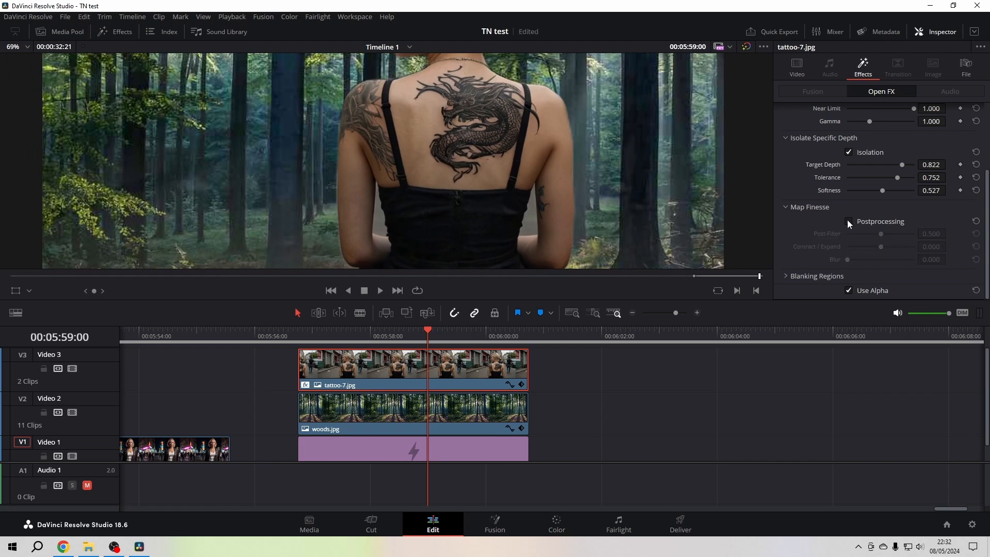
left_click(849, 221)
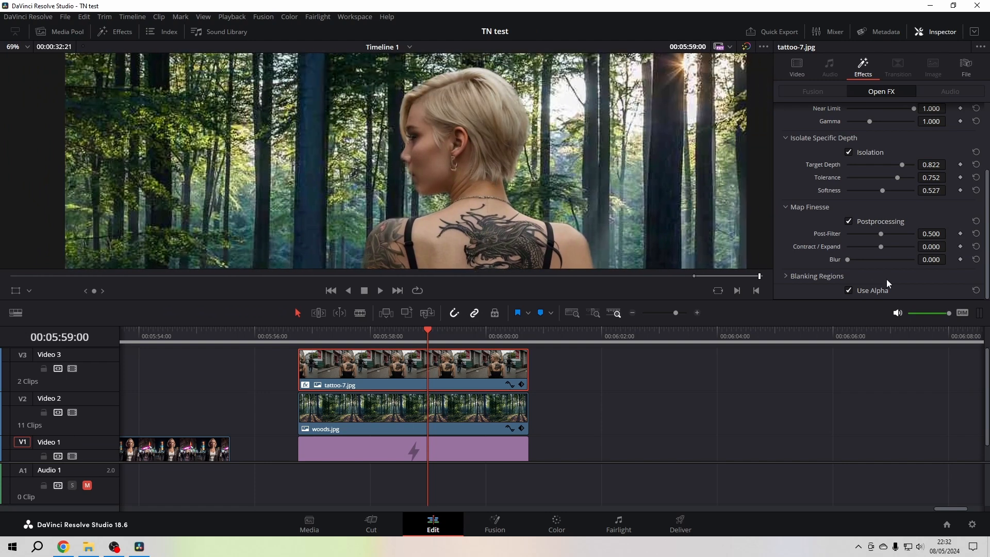
left_click(849, 220)
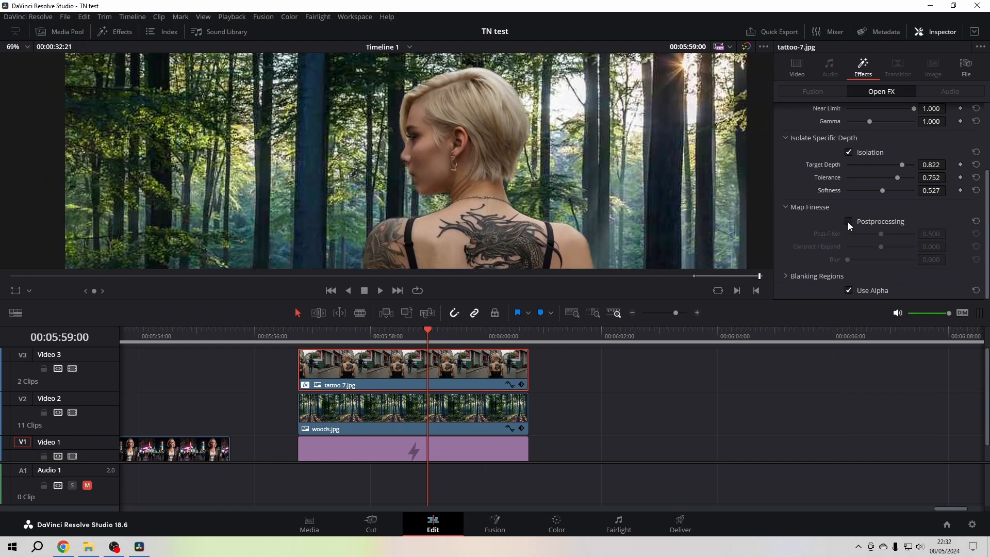
left_click(849, 220)
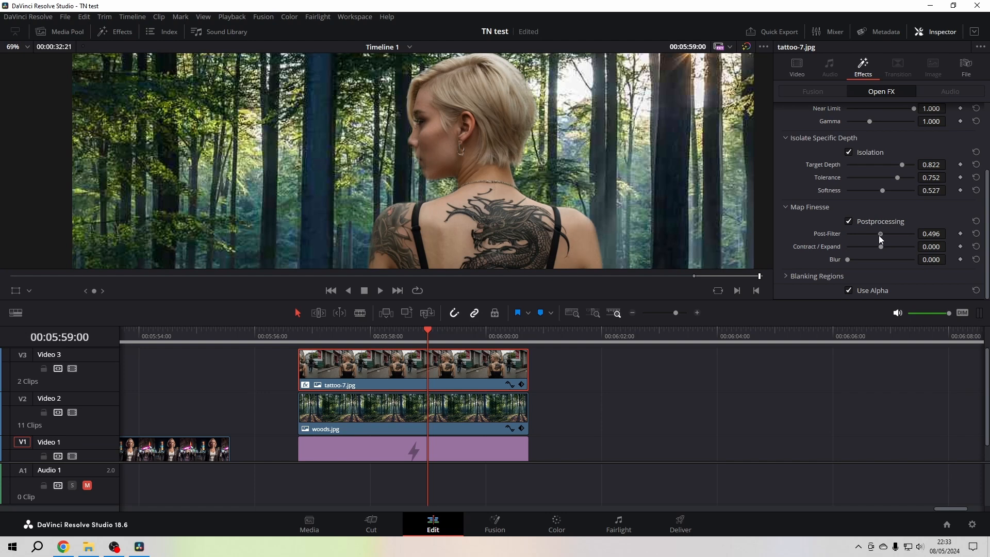
mouse_move(827, 238)
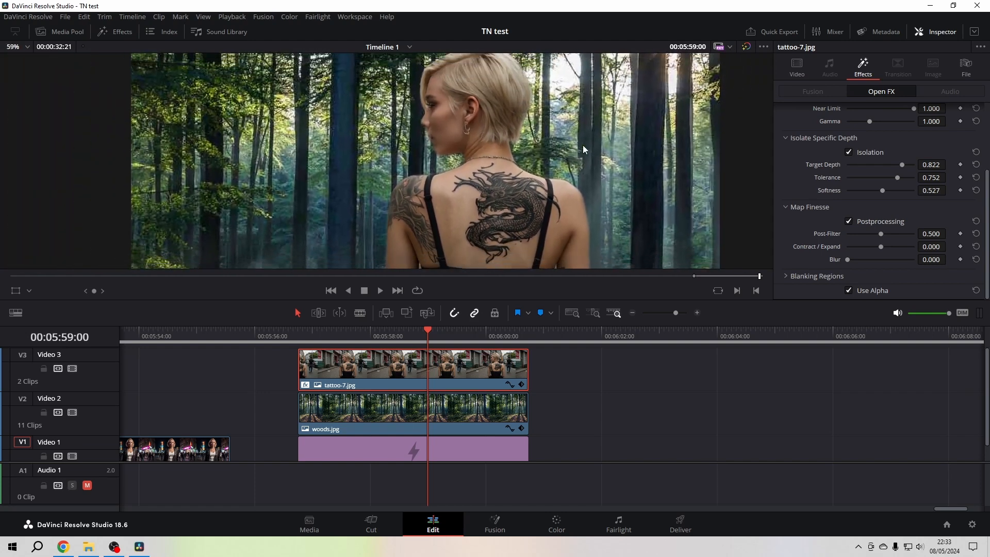
mouse_move(879, 237)
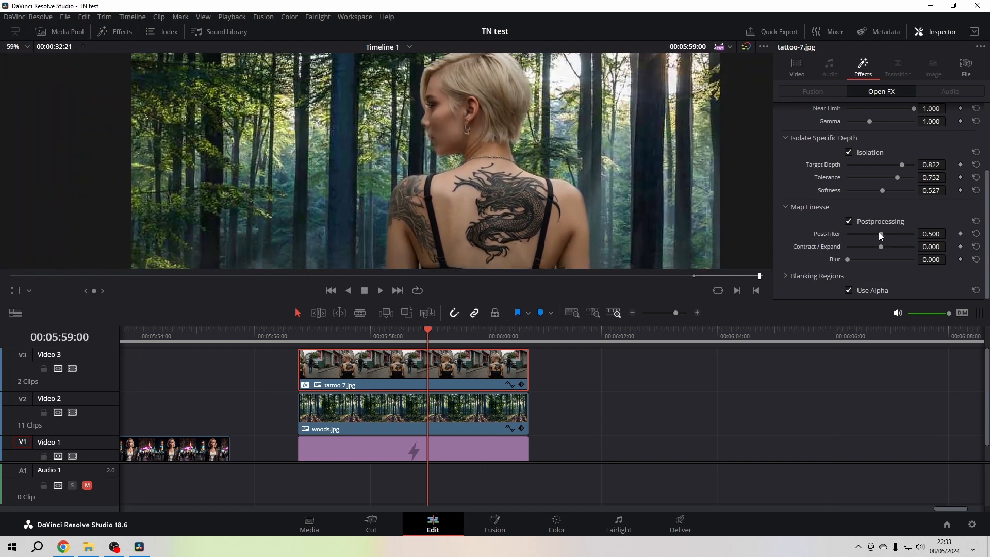